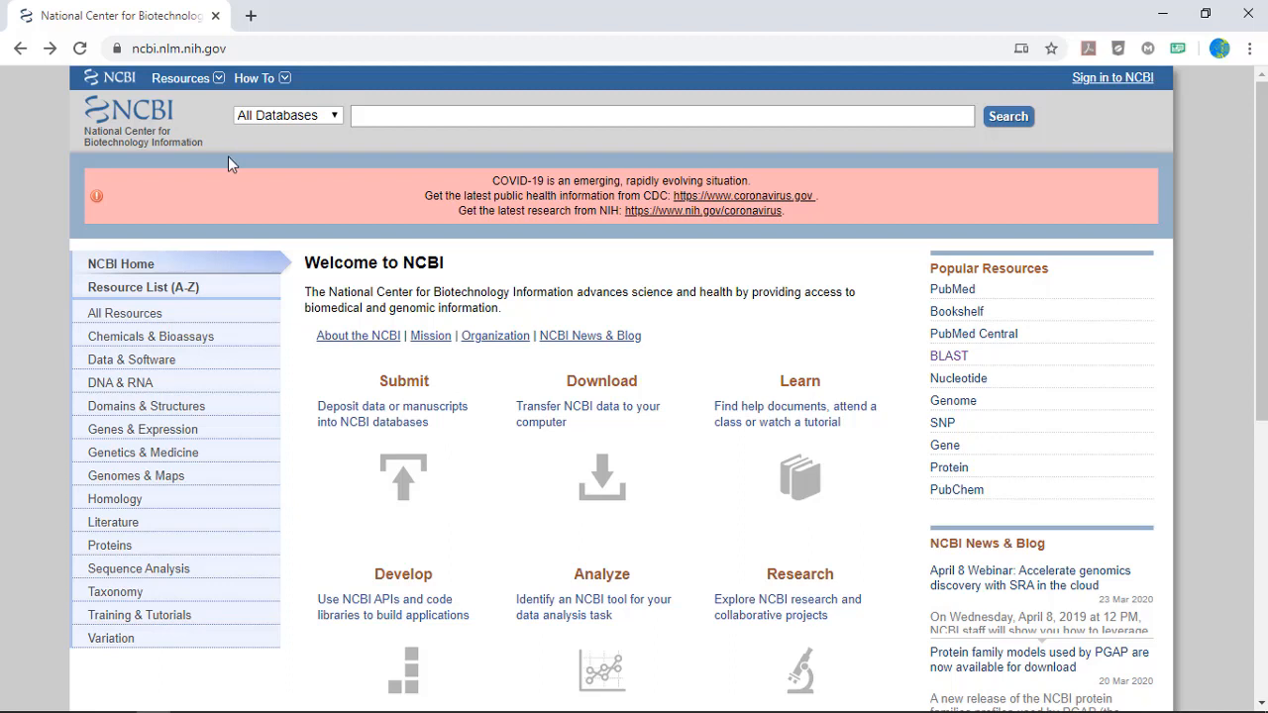
mouse_move(245, 167)
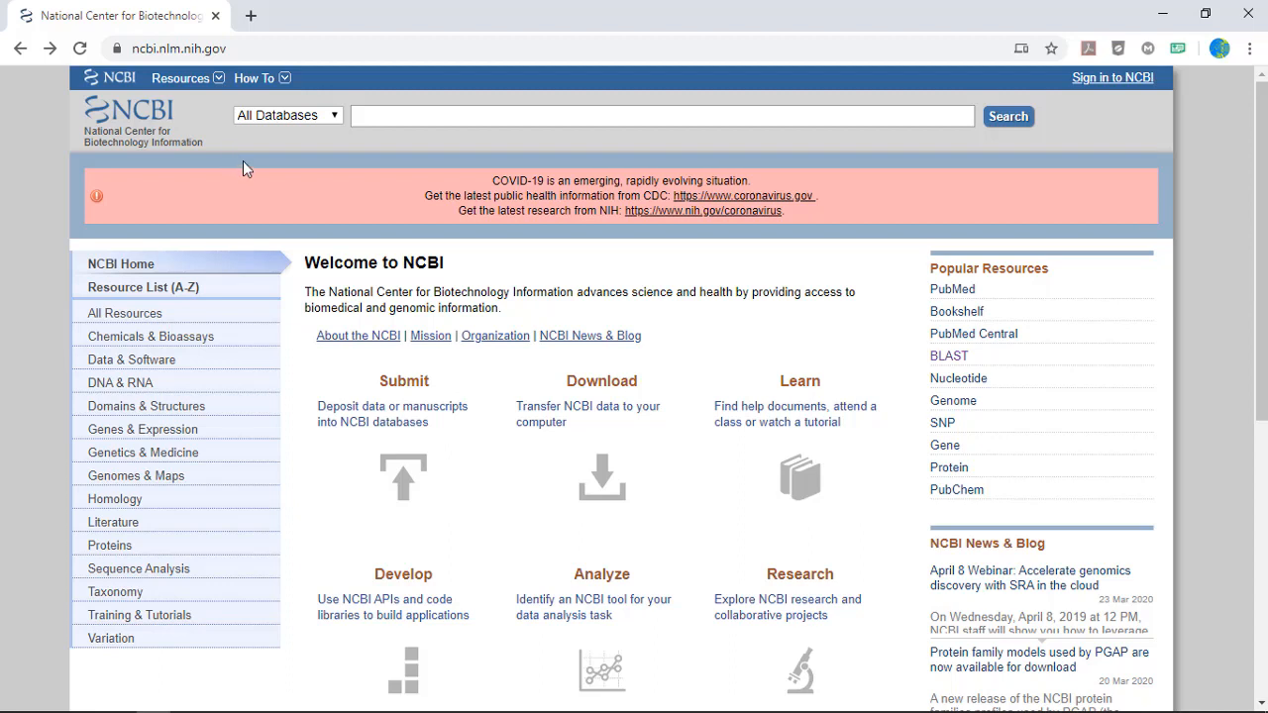
mouse_move(251, 168)
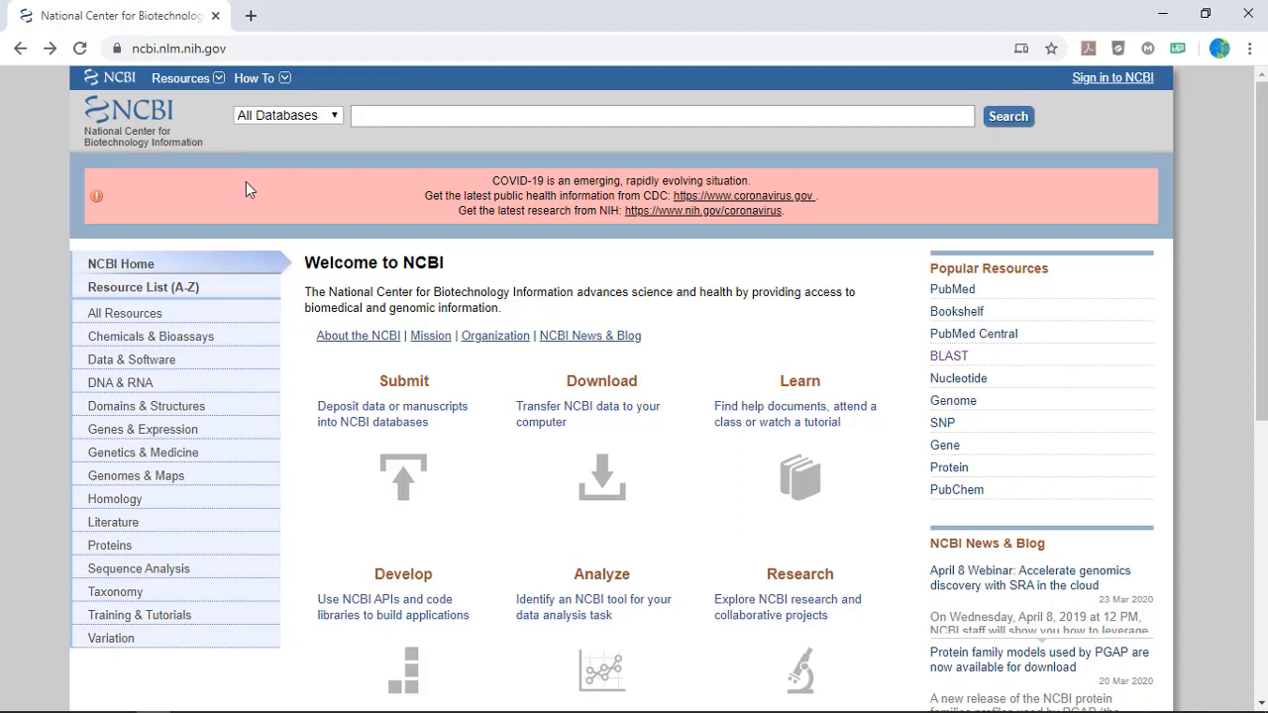
mouse_move(171, 127)
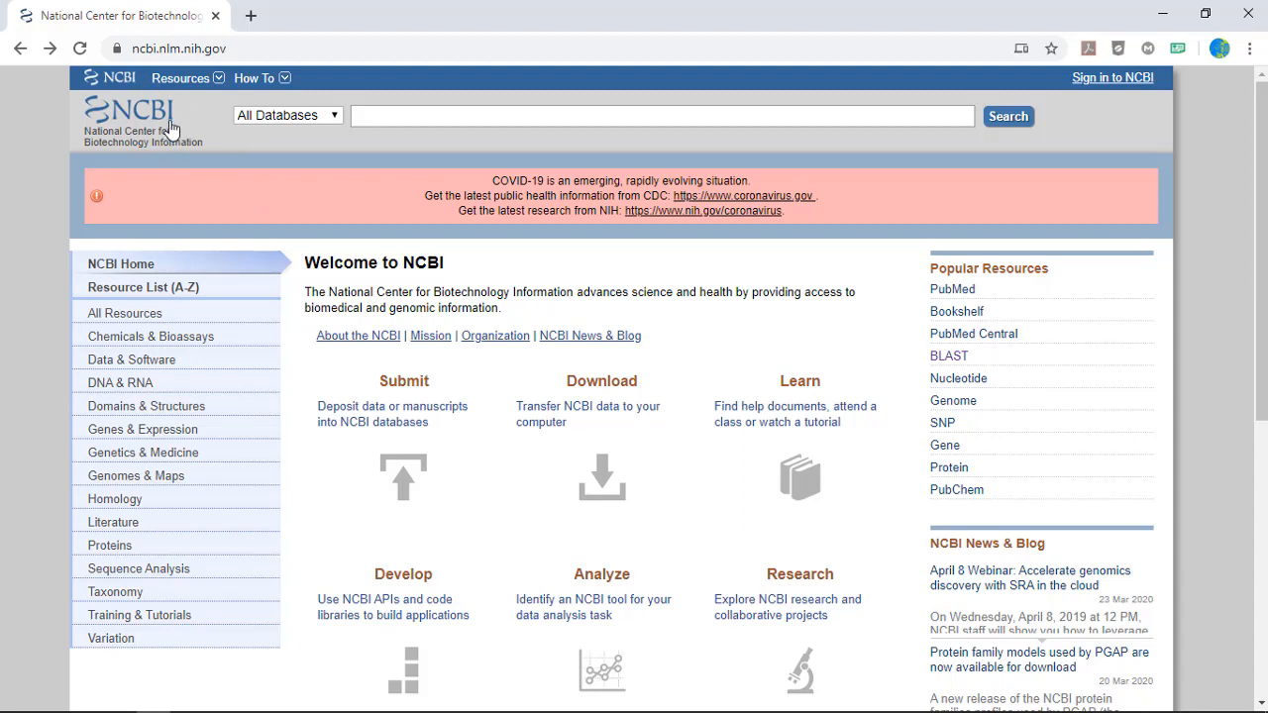
mouse_move(180, 84)
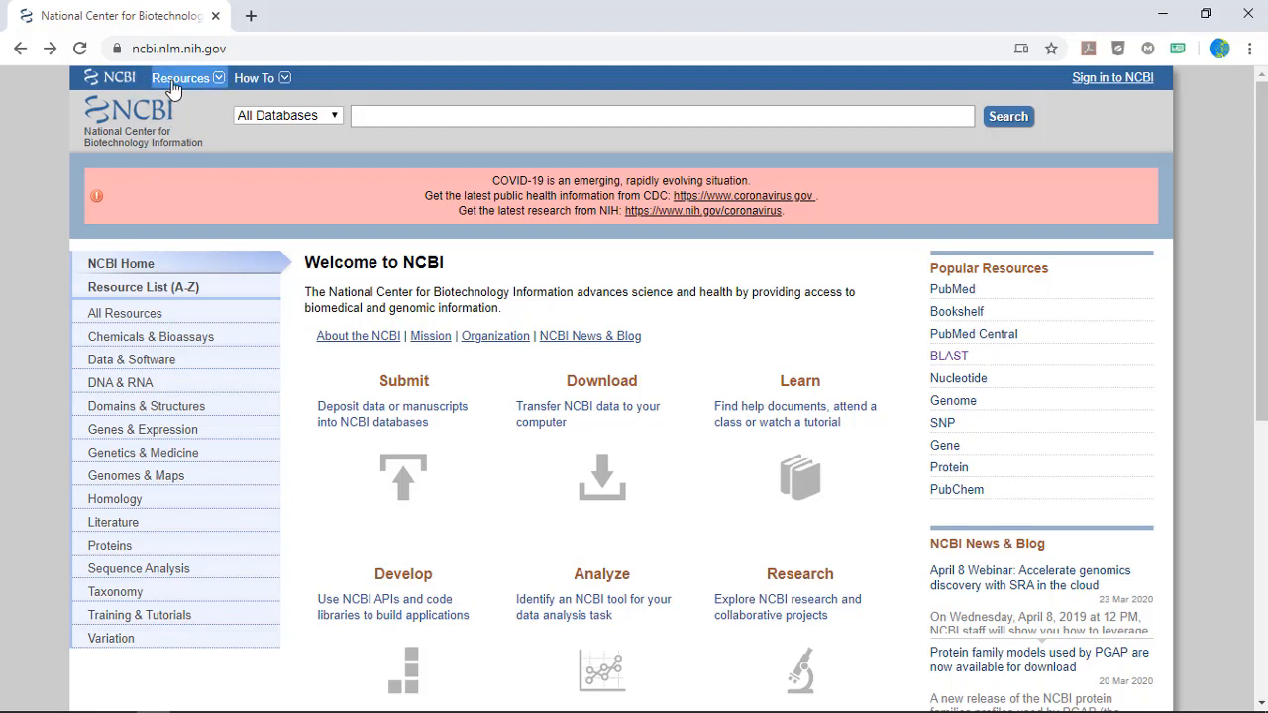
mouse_move(946, 360)
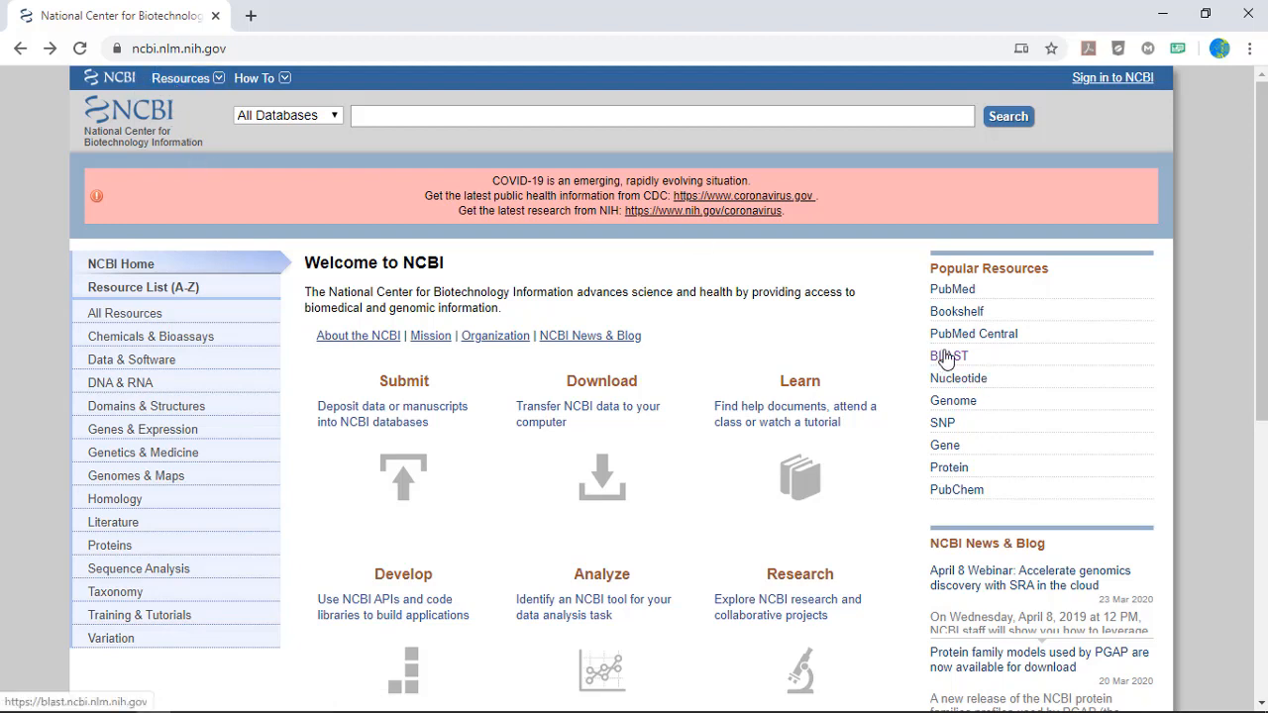
mouse_move(976, 360)
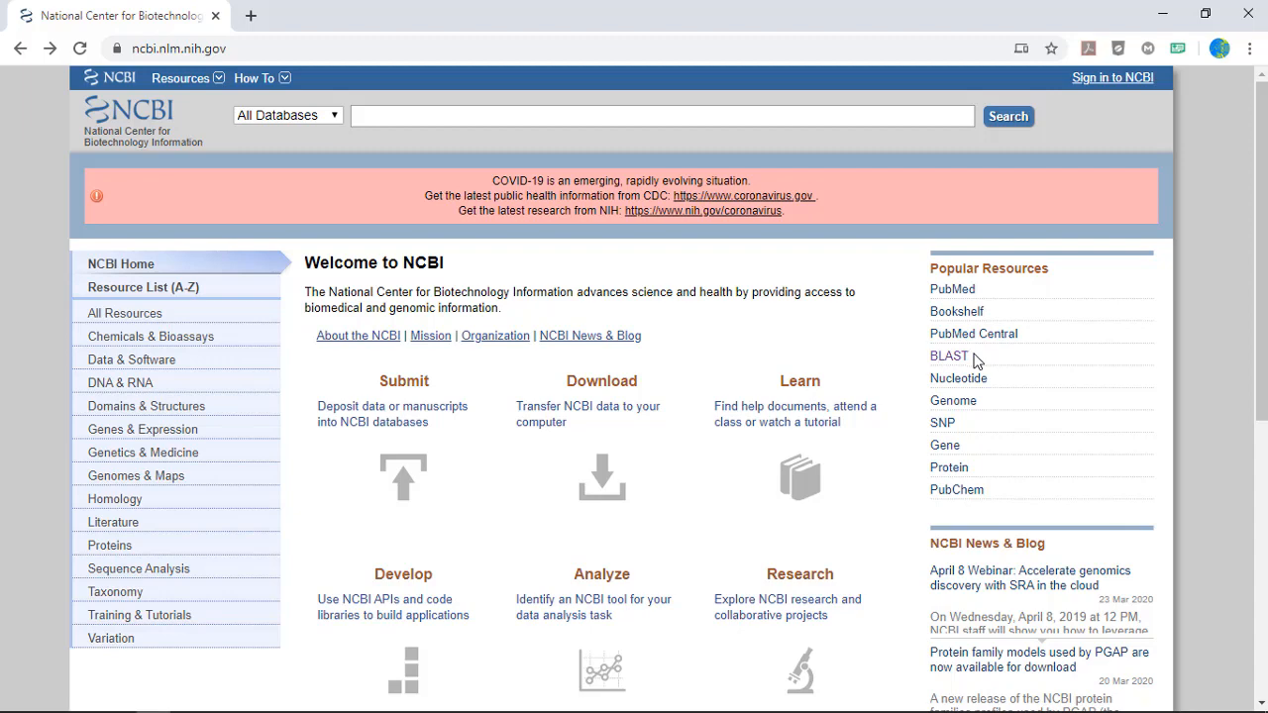
mouse_move(957, 358)
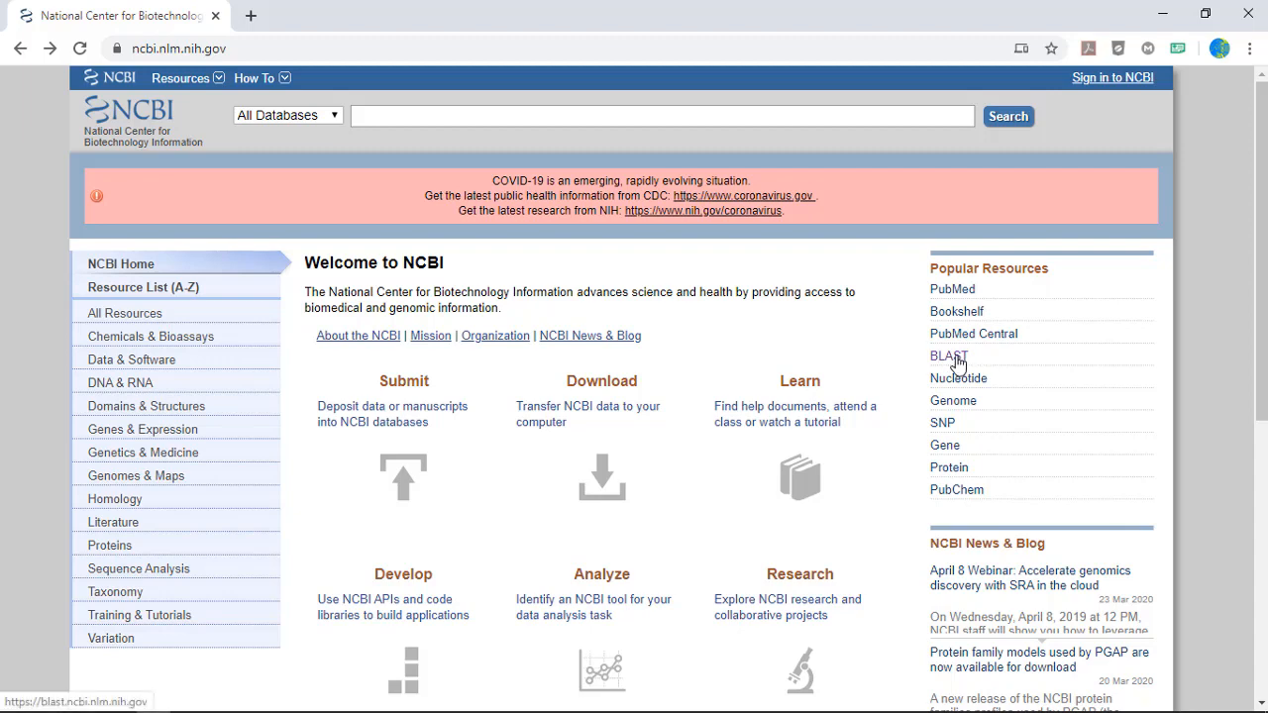
Open the Nucleotide BLAST search form from the BLAST homepage.
left_click(946, 355)
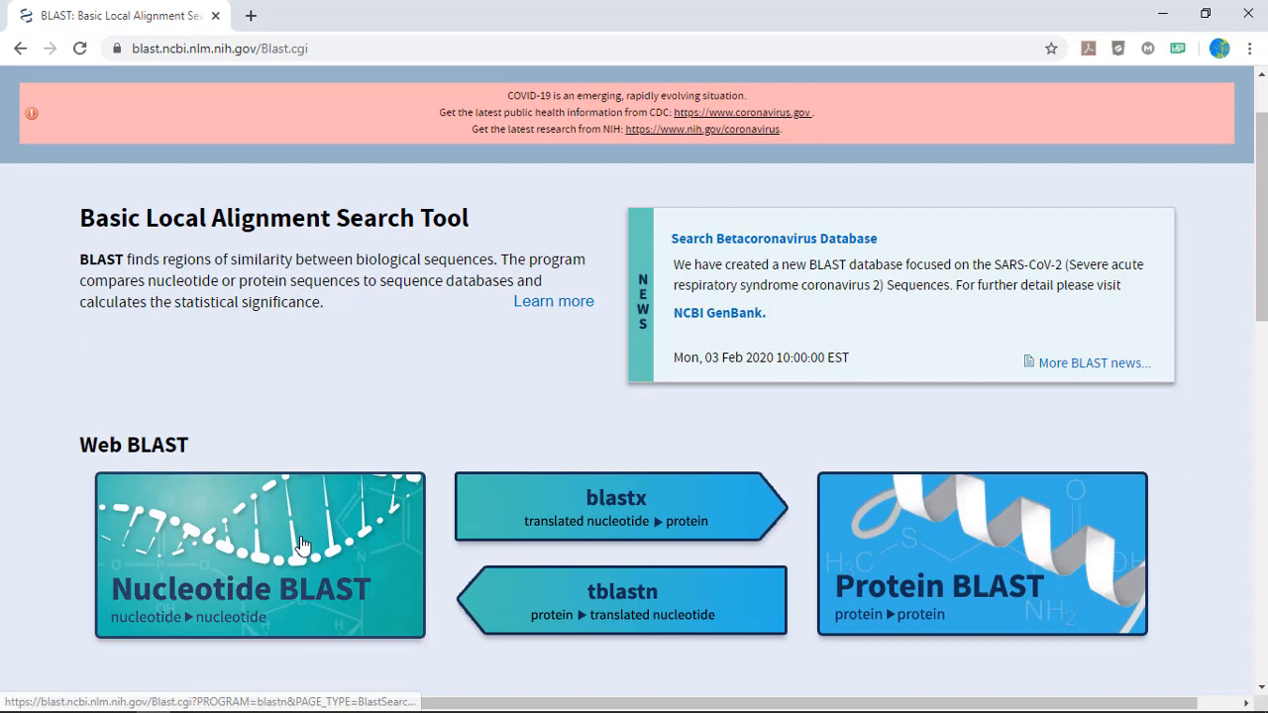
mouse_move(303, 545)
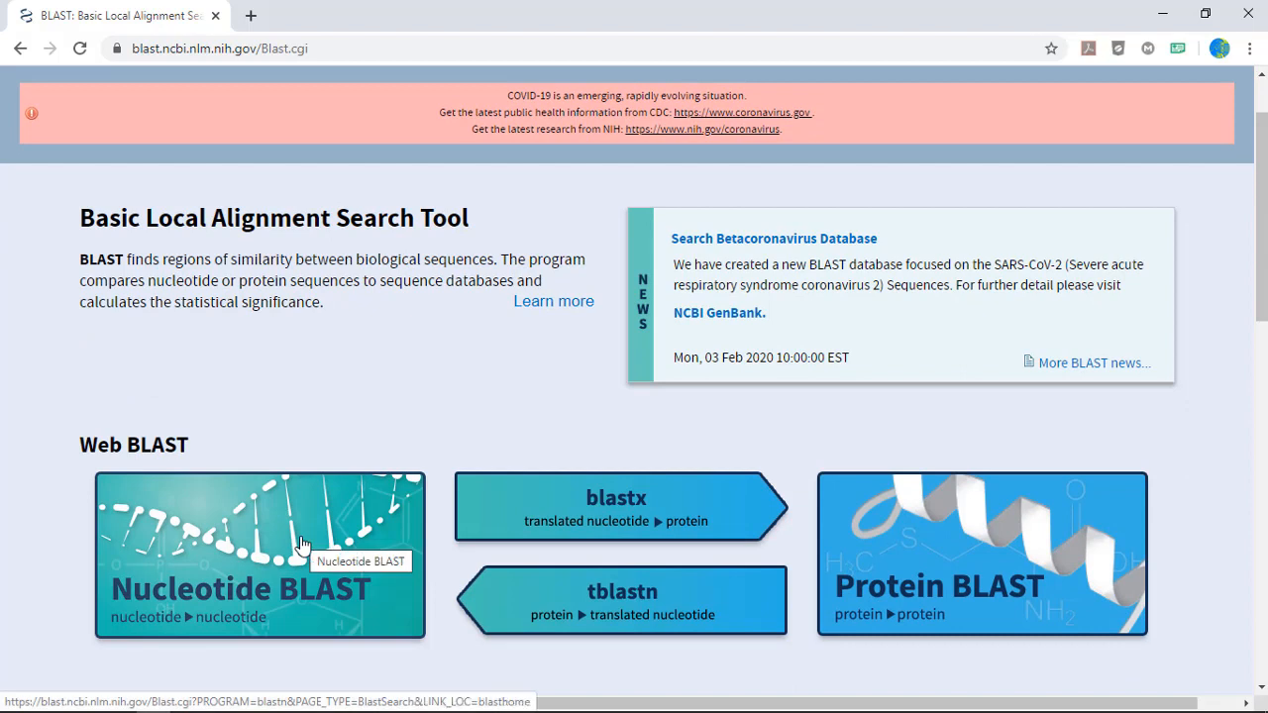
left_click(297, 545)
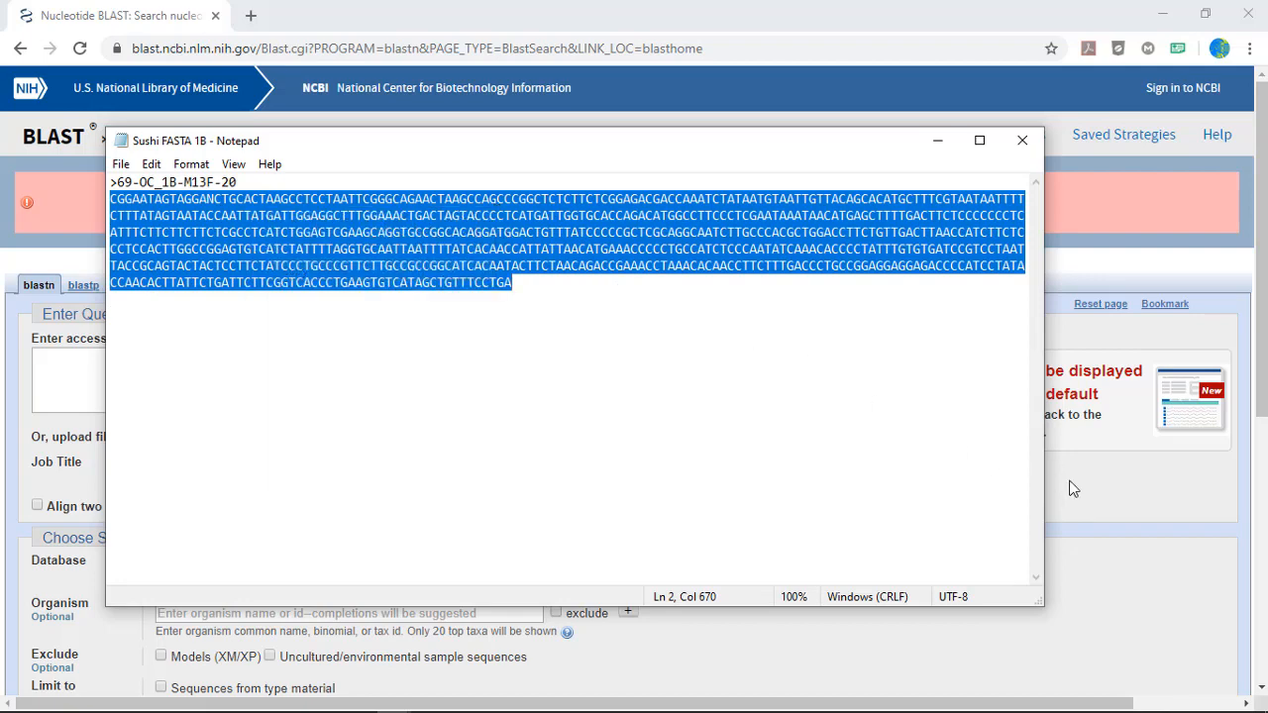
Paste the copied fish DNA FASTA sequence into the nucleotide query box.
left_click(1021, 140)
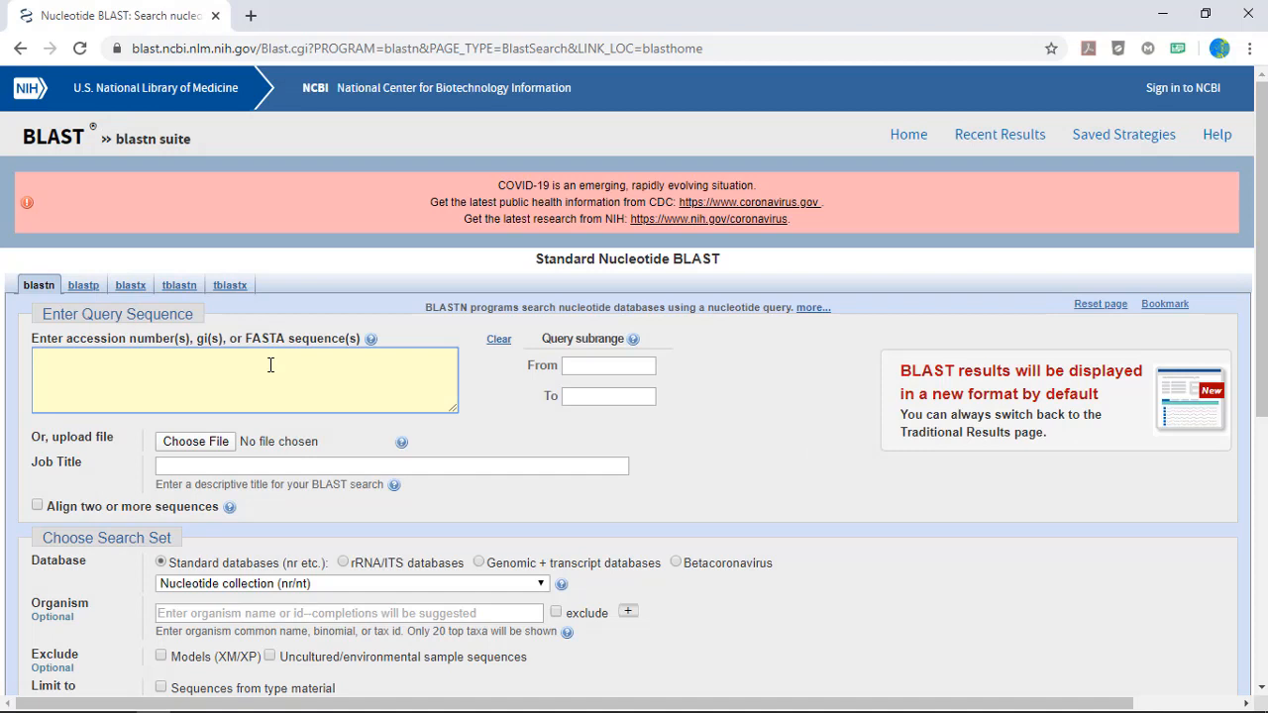
left_click(243, 380)
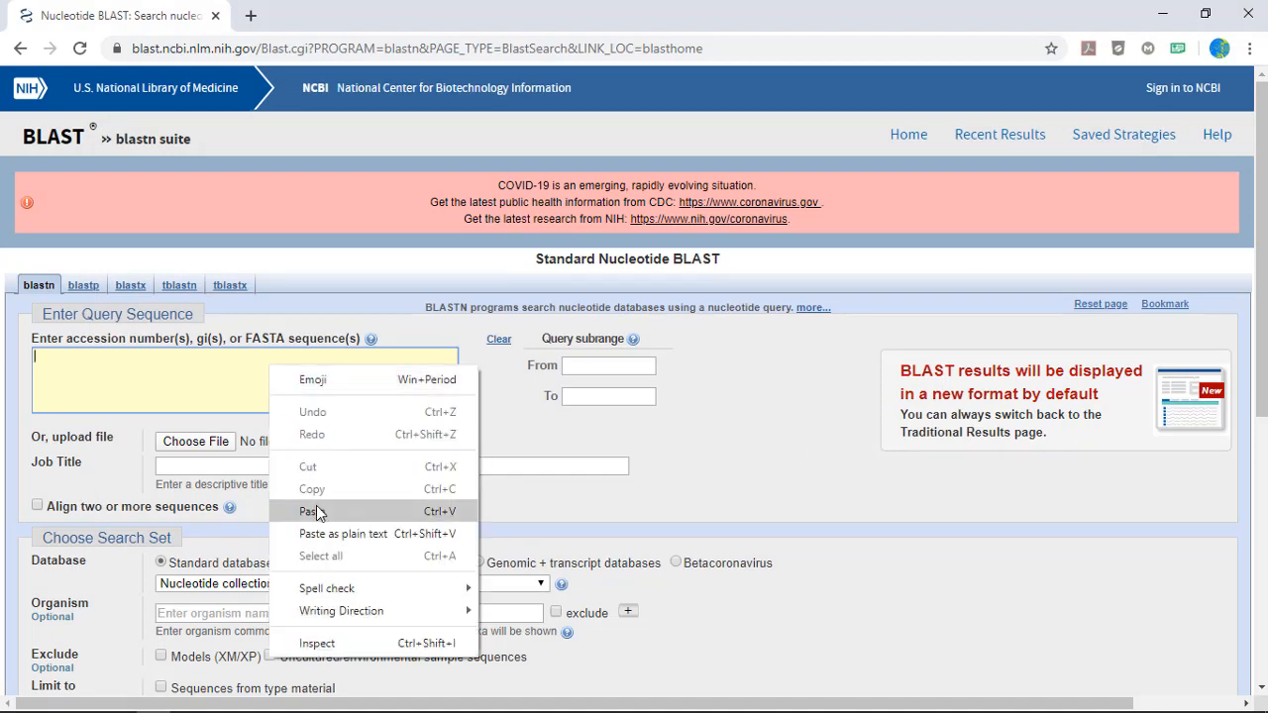
left_click(309, 511)
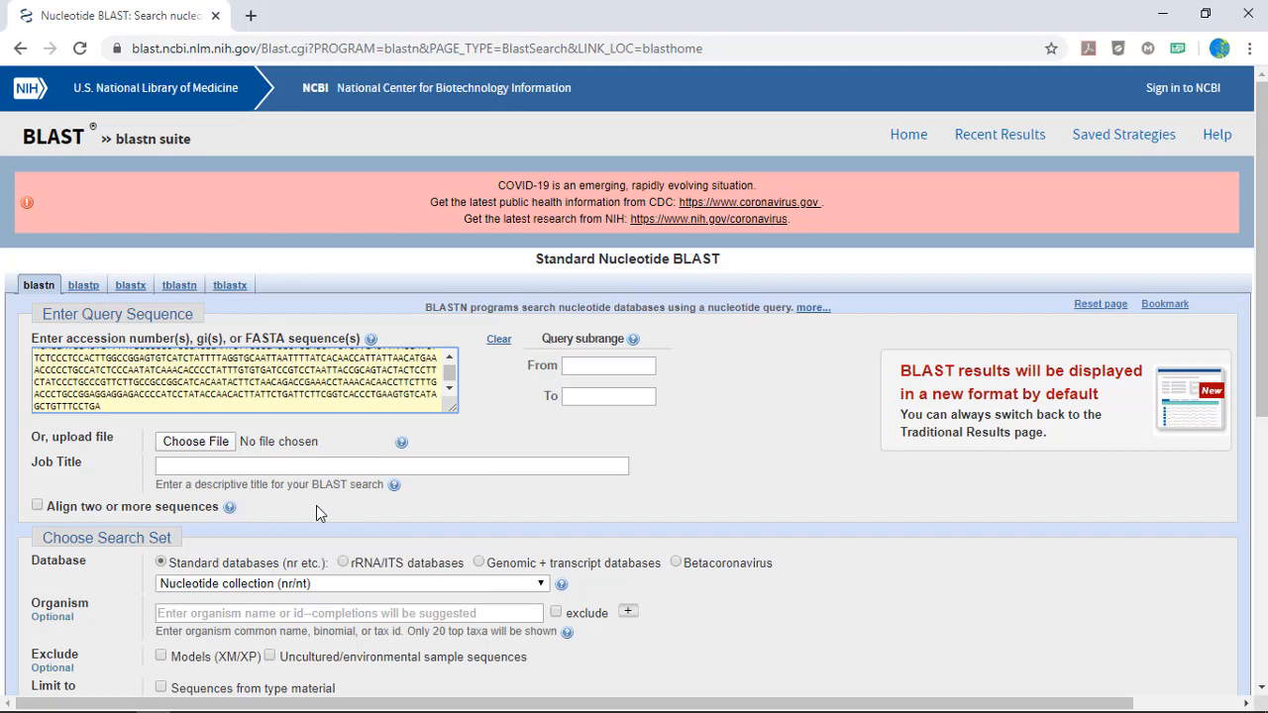
mouse_move(340, 530)
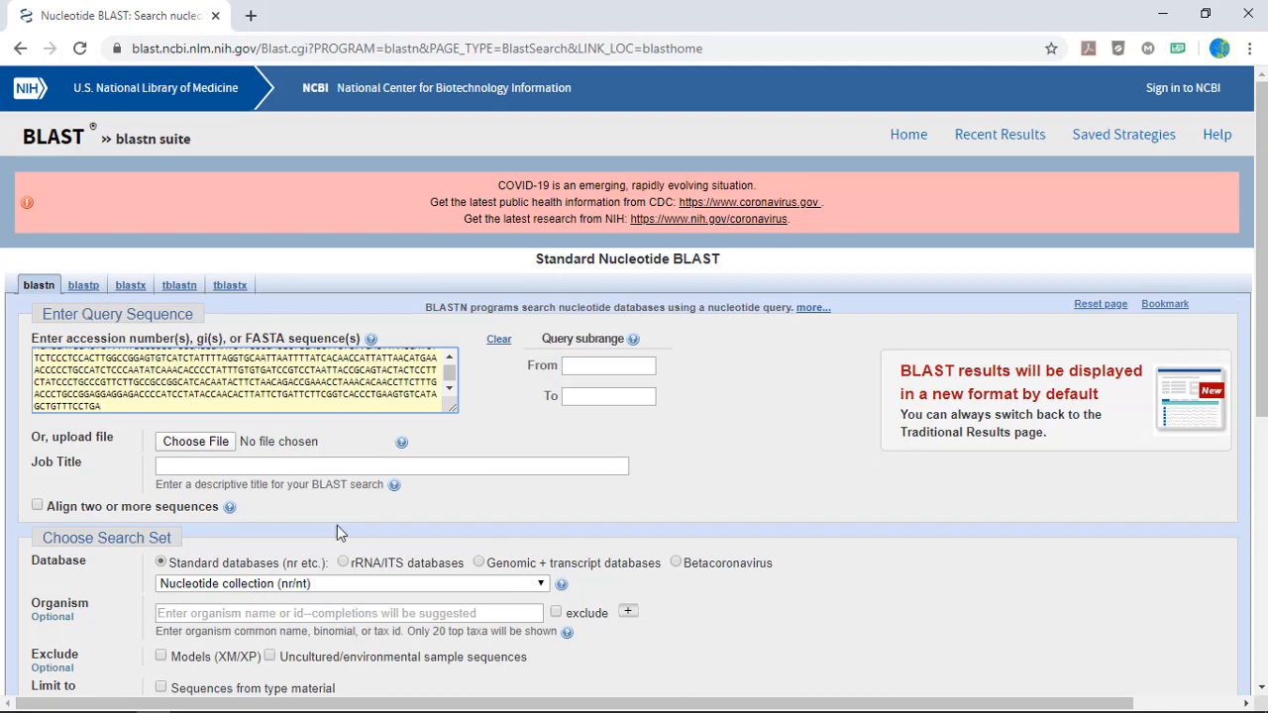
mouse_move(347, 525)
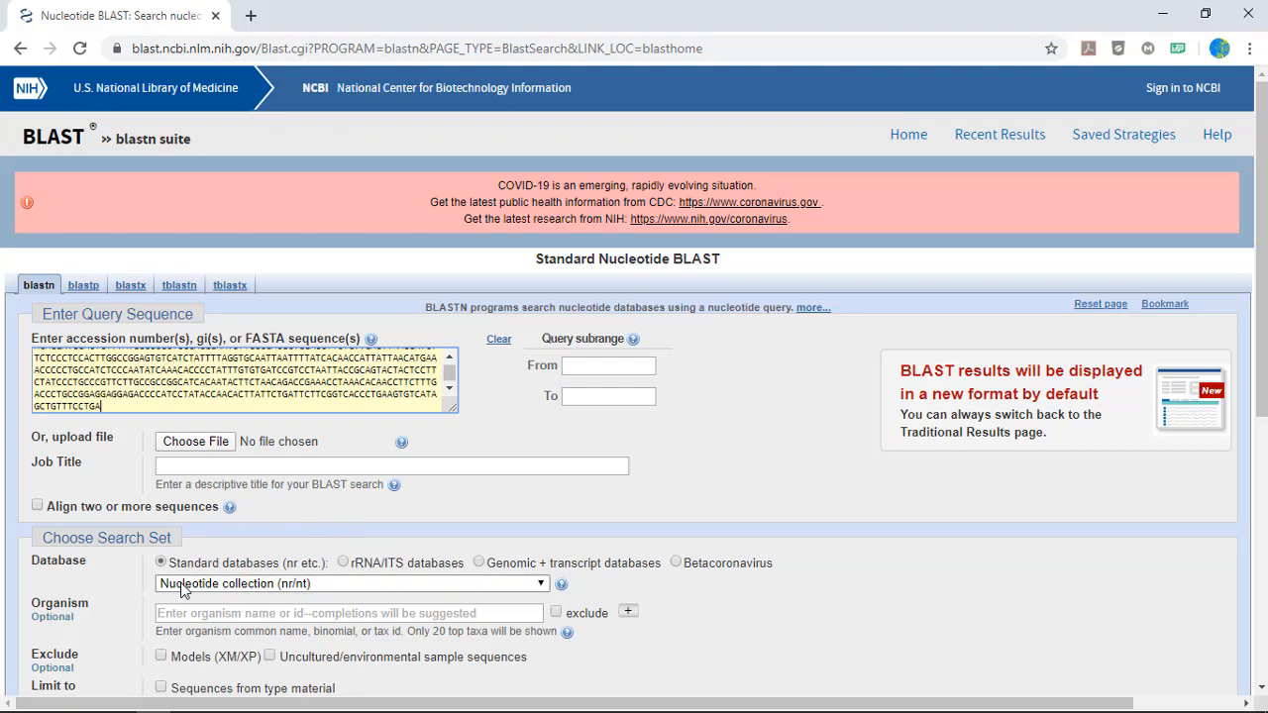
Submit the nucleotide BLAST search for the 669-base query against the Nucleotide collection.
scroll("down", 3)
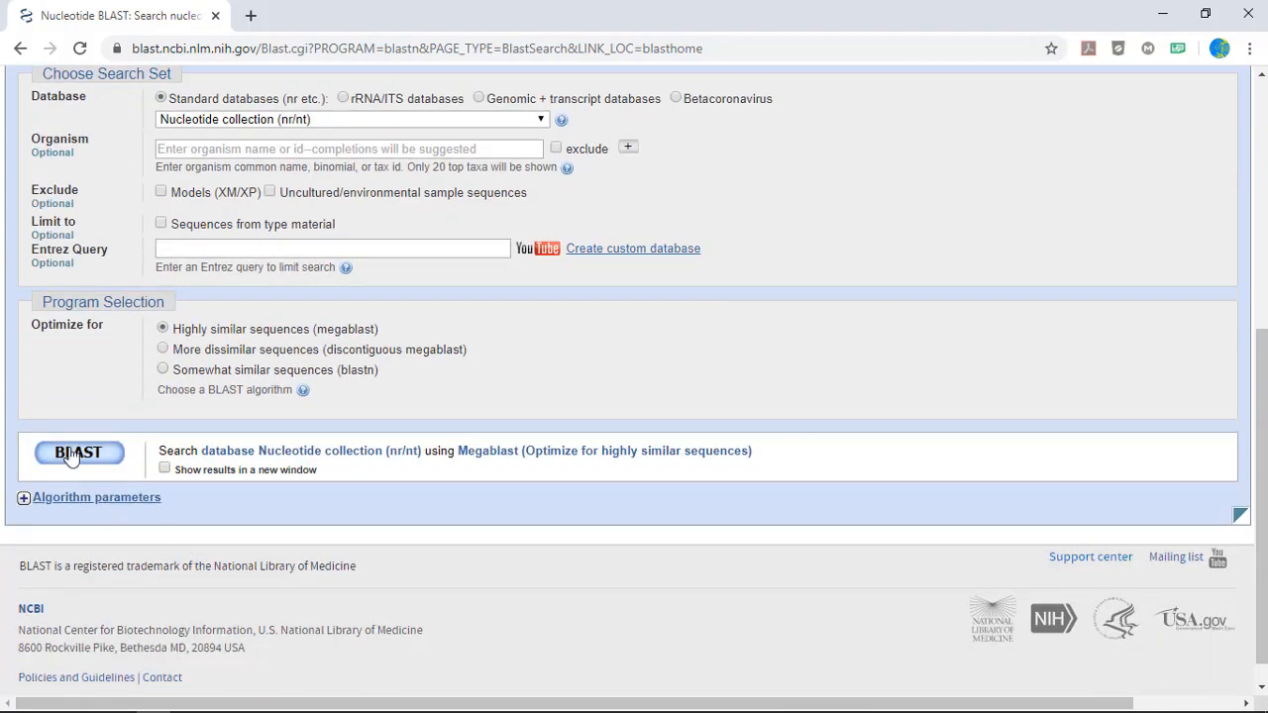
left_click(78, 451)
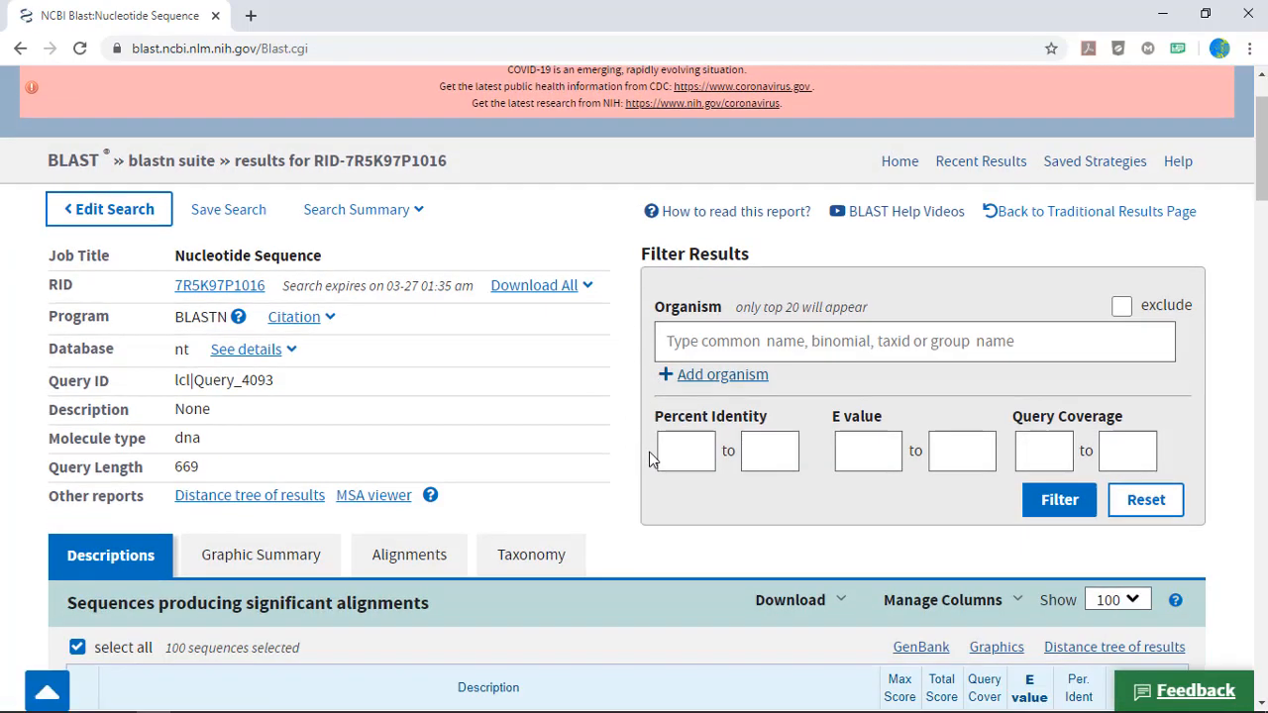
scroll("down", 3)
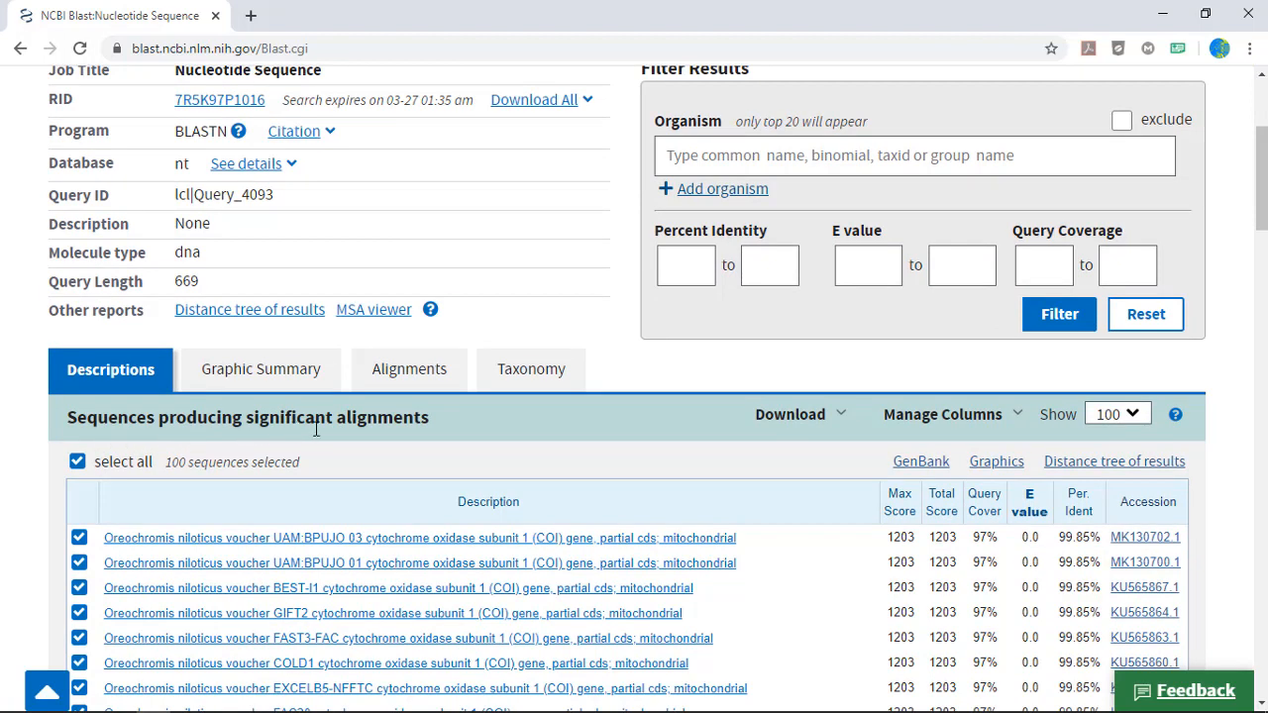
mouse_move(418, 428)
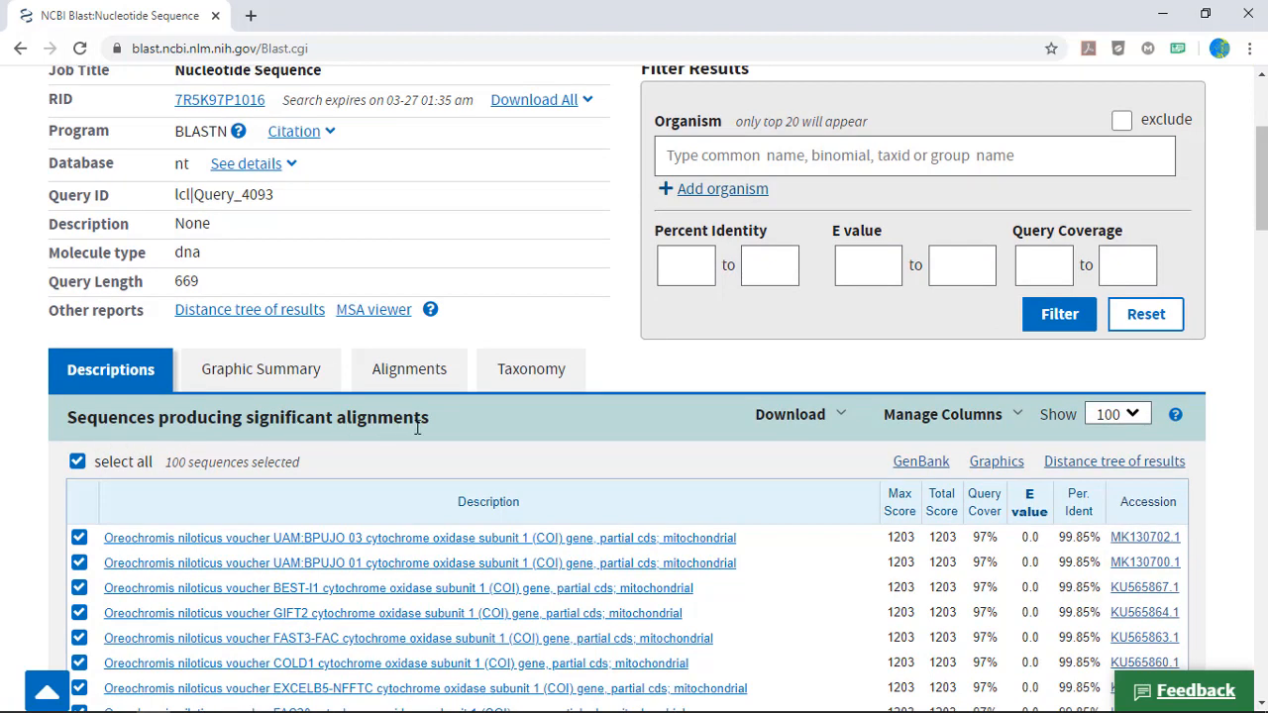
mouse_move(448, 672)
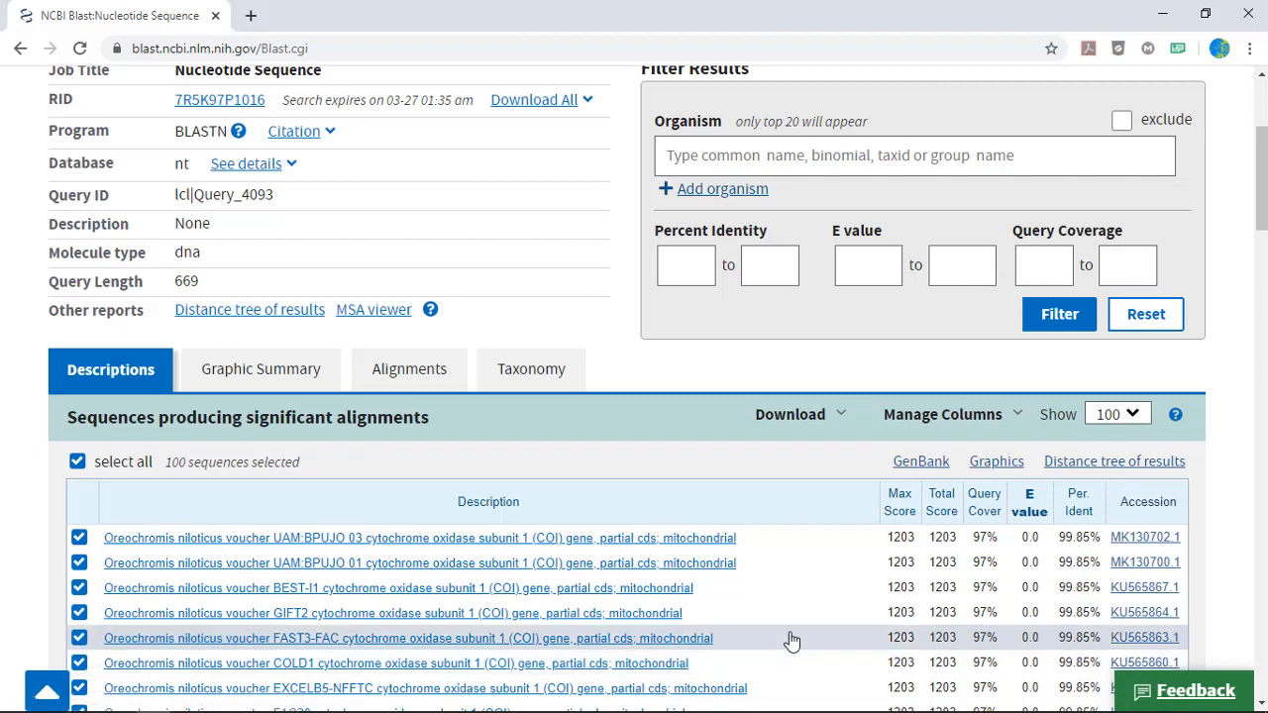
mouse_move(1081, 517)
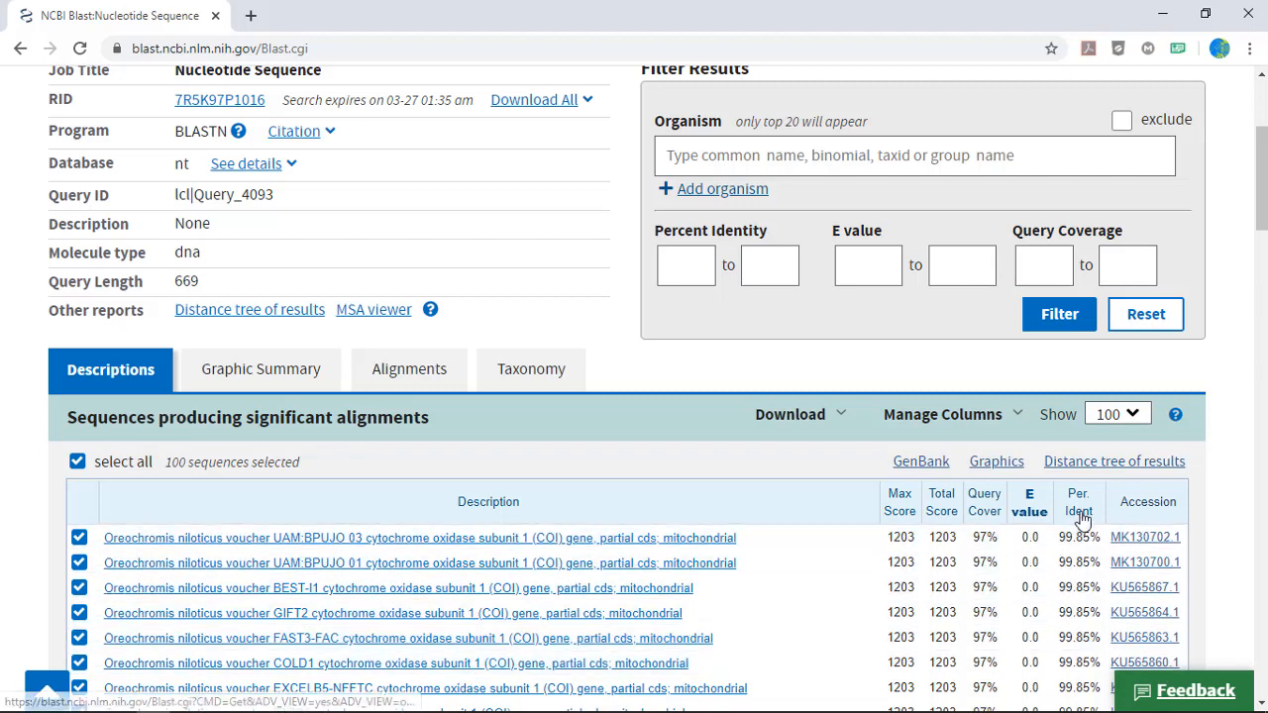
mouse_move(1077, 513)
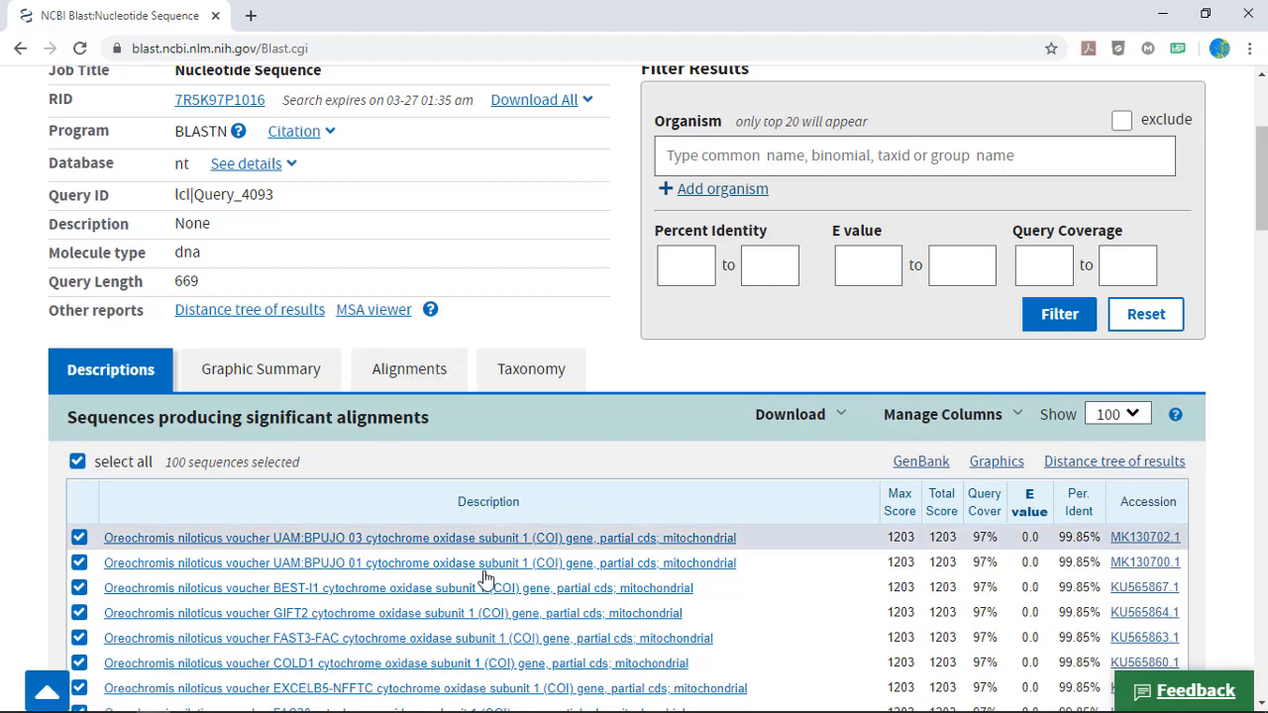
mouse_move(495, 546)
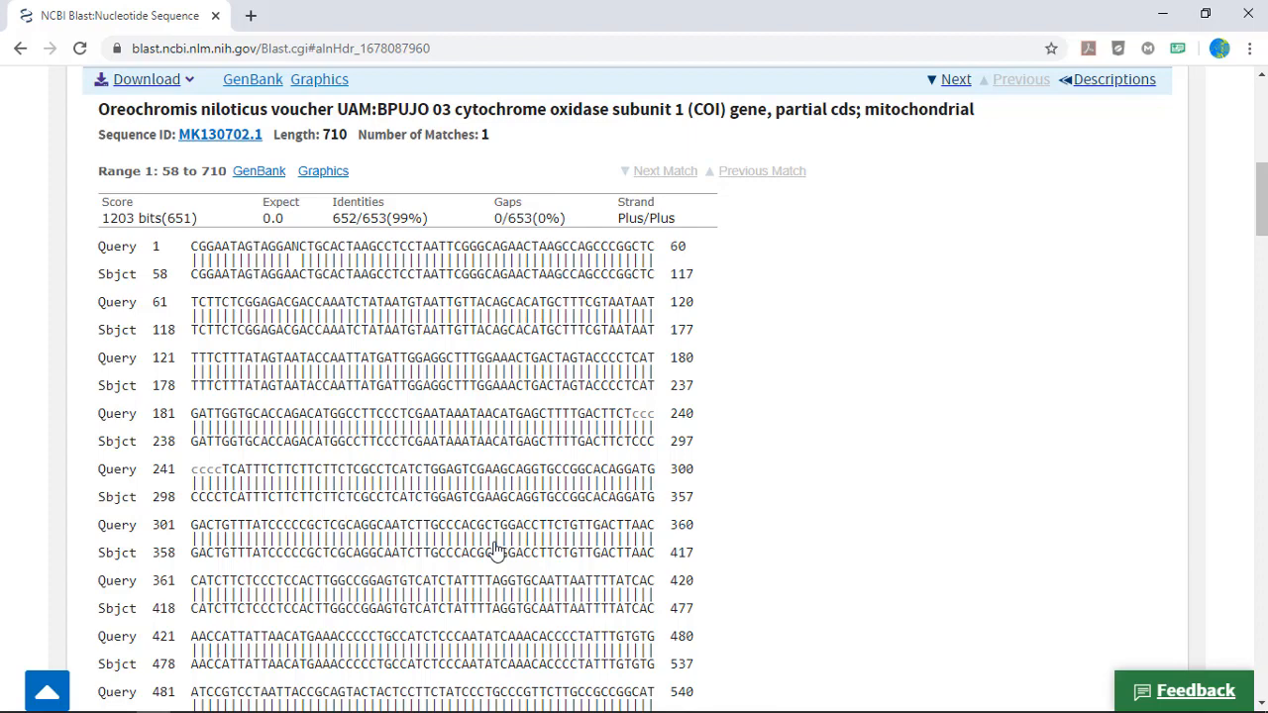
mouse_move(478, 553)
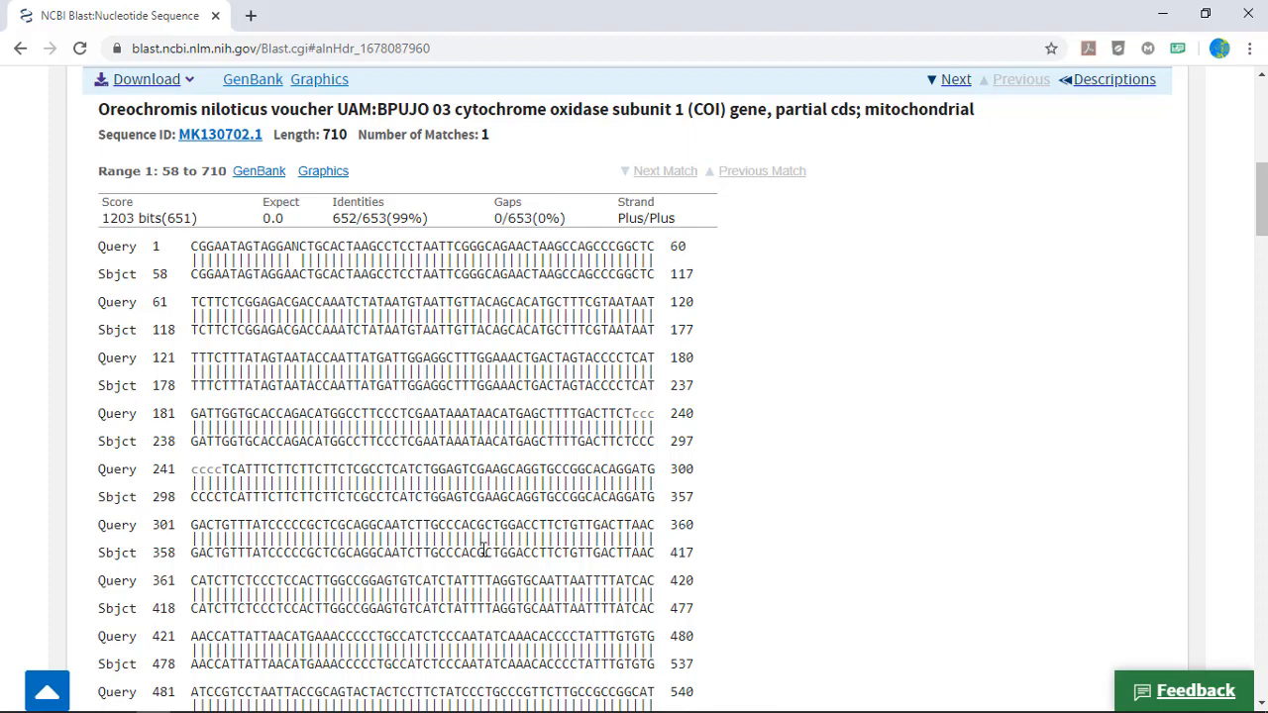
mouse_move(485, 556)
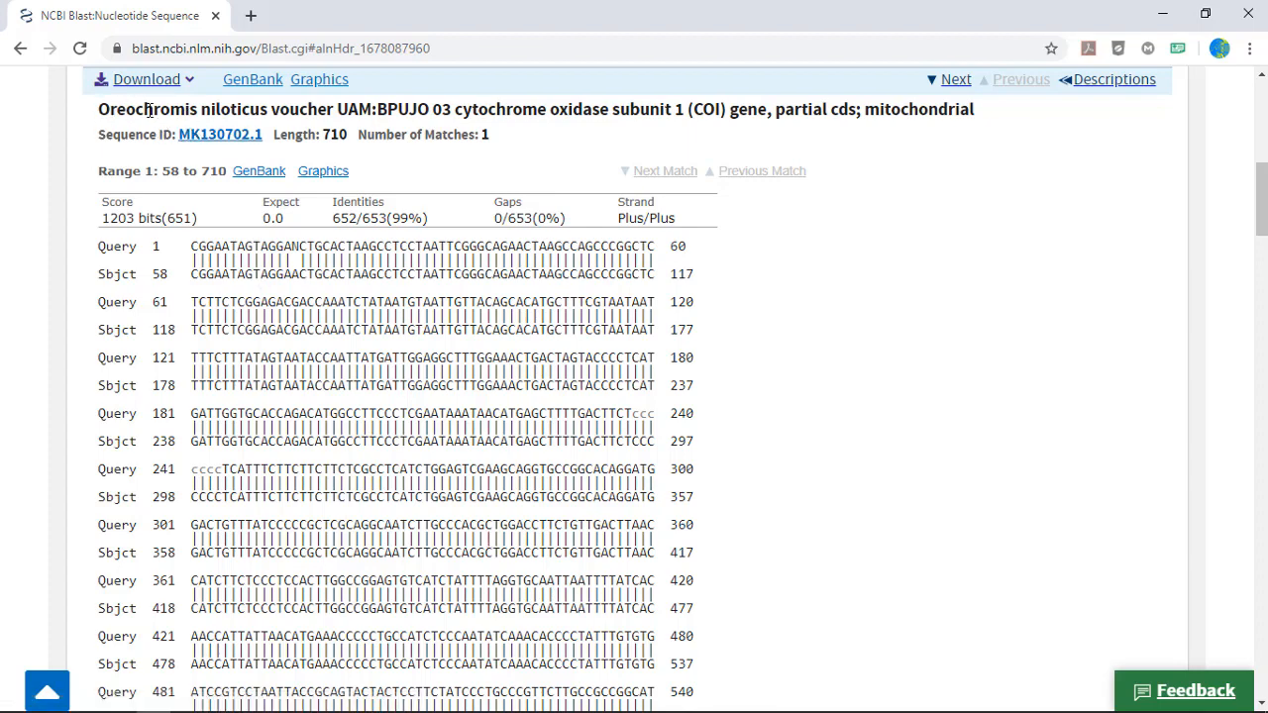
mouse_move(153, 79)
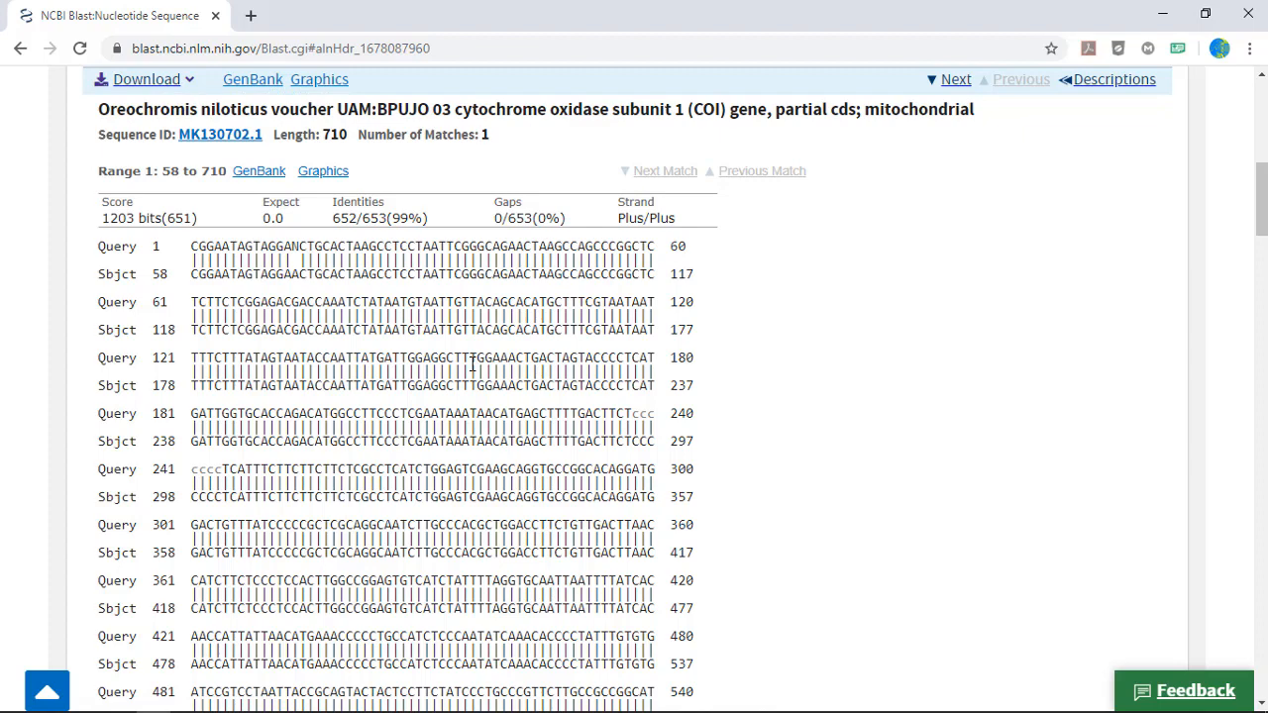
mouse_move(726, 385)
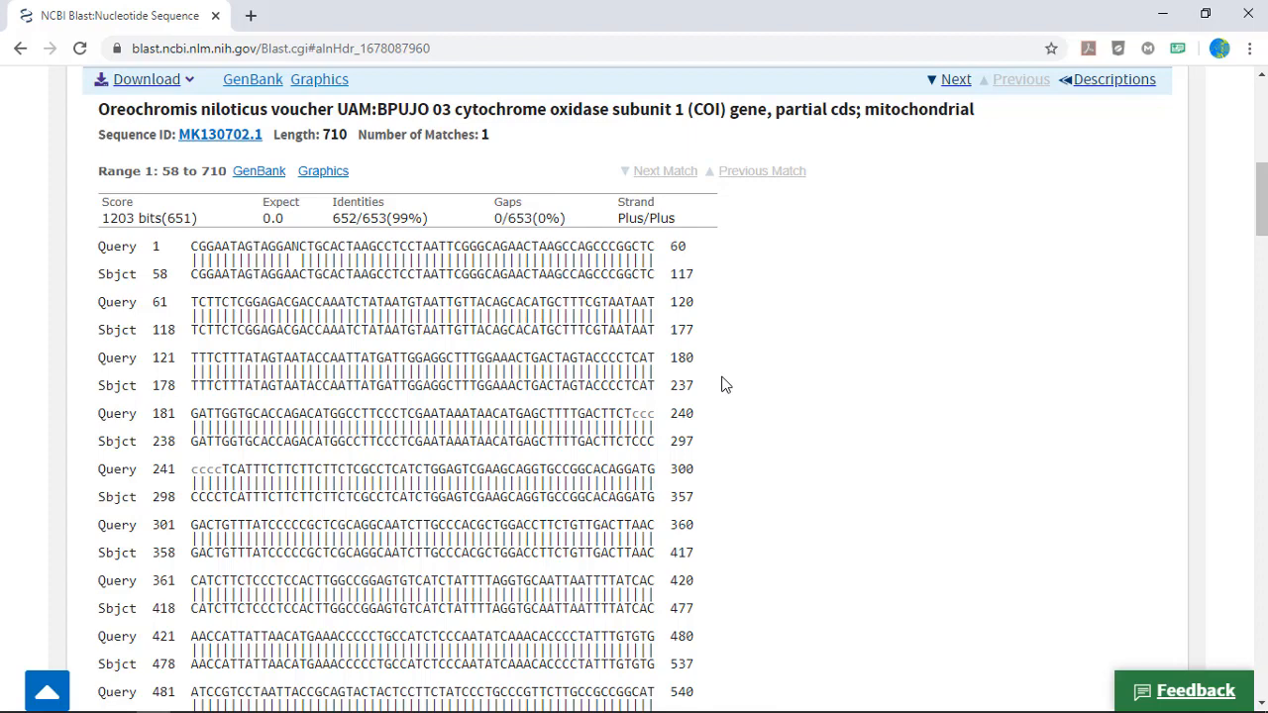
mouse_move(733, 402)
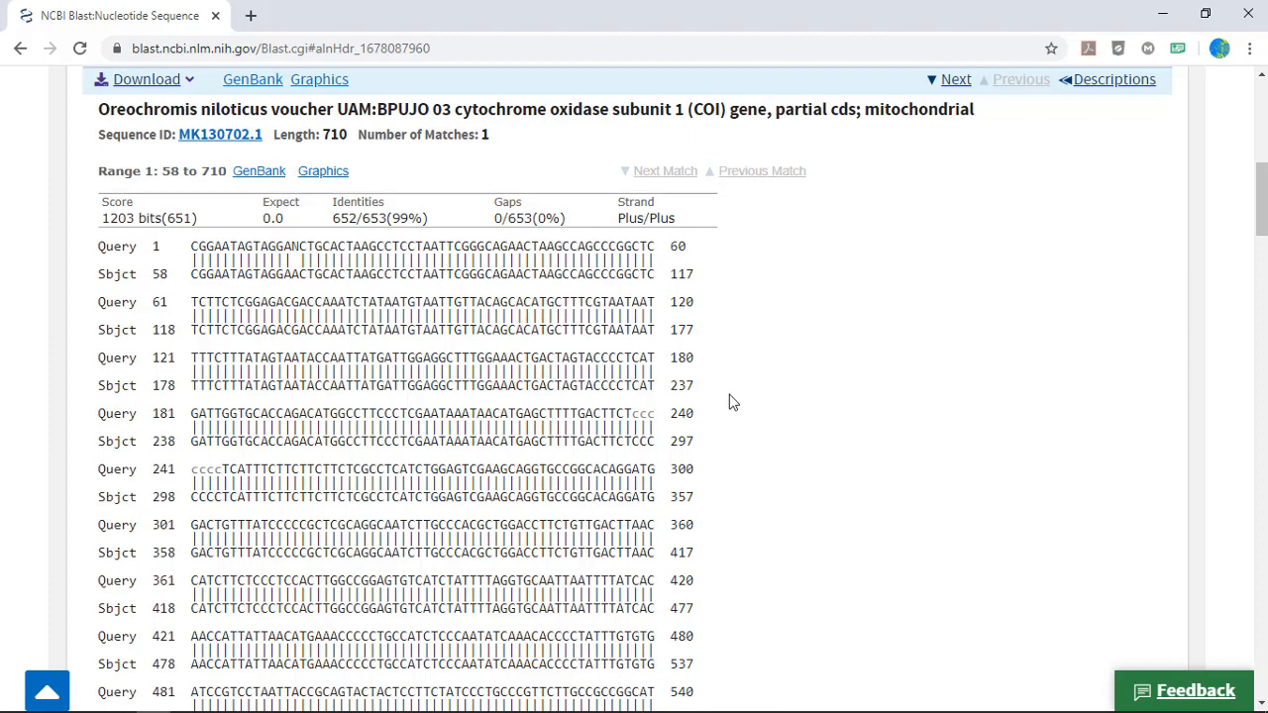